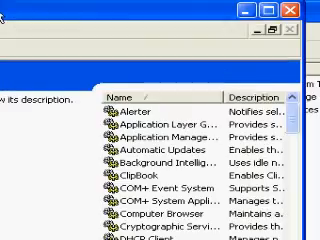
pyautogui.scroll(-3)
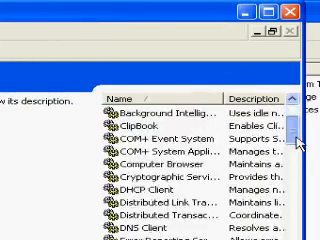